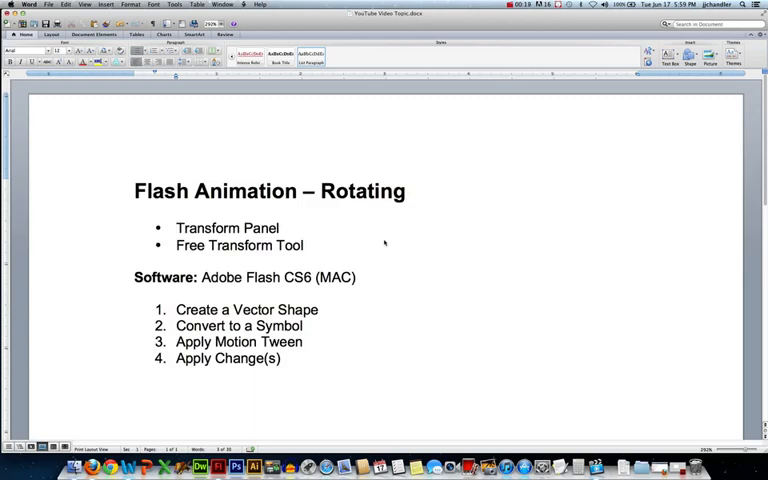
- Draw a large yellow five-pointed star with a black outline using PolyStar star style
left_click(176, 228)
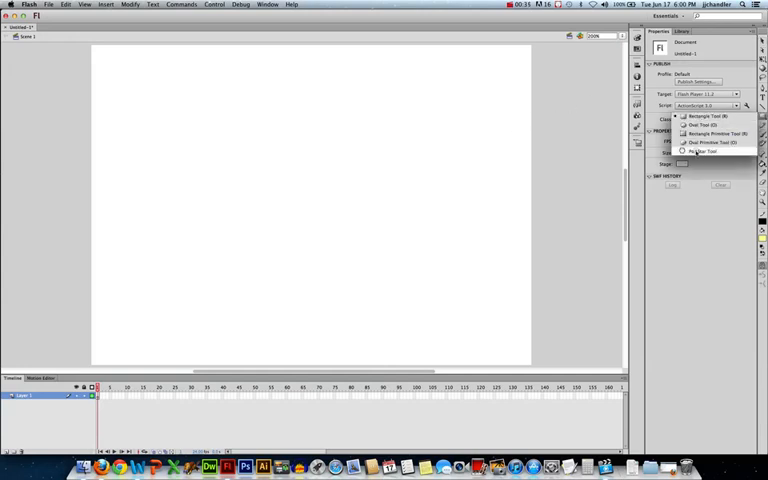
left_click(703, 151)
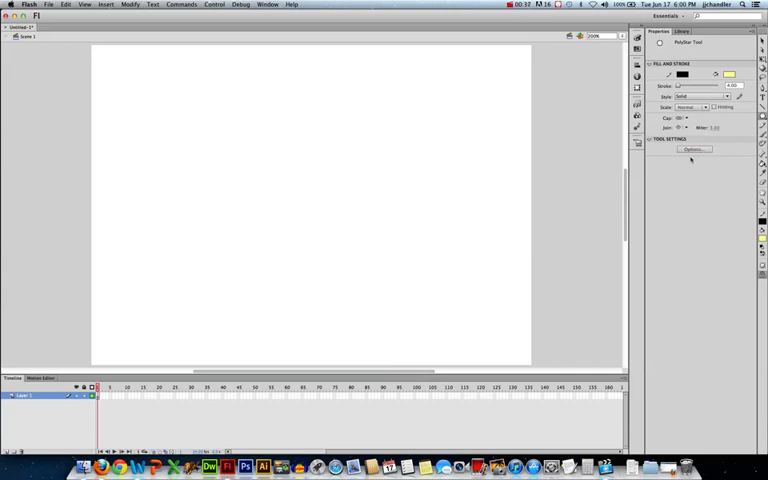
left_click(694, 149)
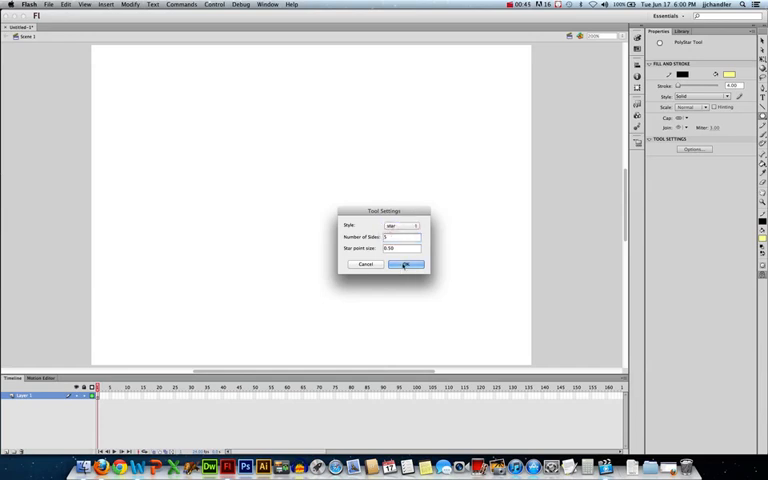
left_click(406, 264)
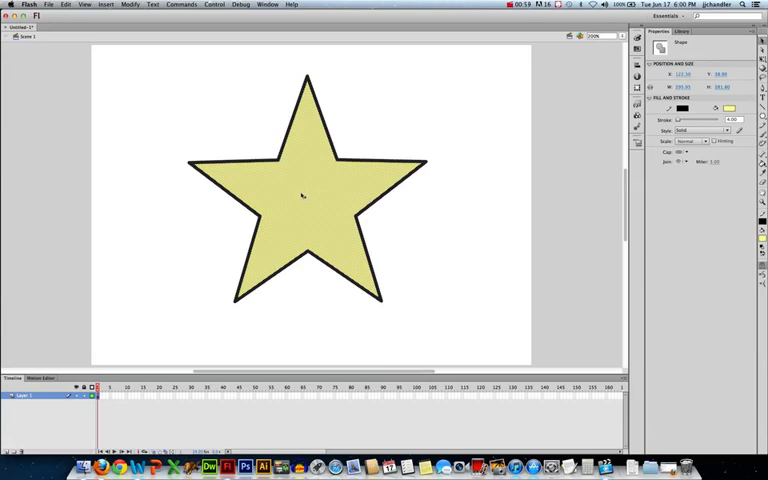
- Convert the yellow star shape into a Movie Clip symbol called 'Star'
right_click(305, 195)
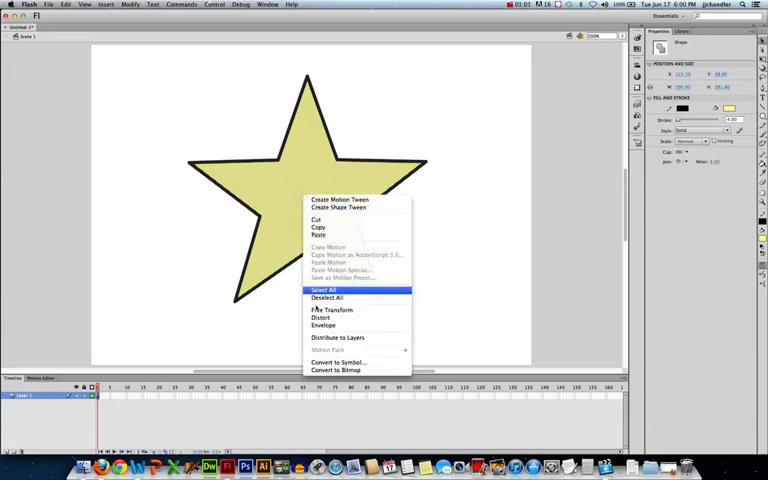
left_click(340, 362)
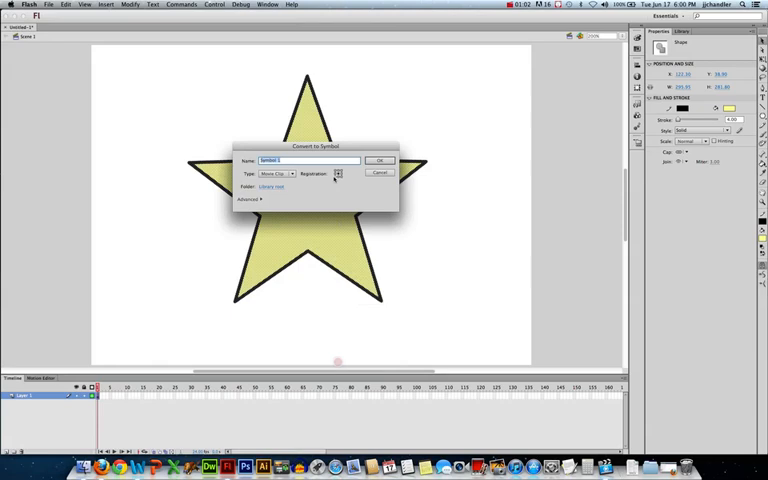
type("M")
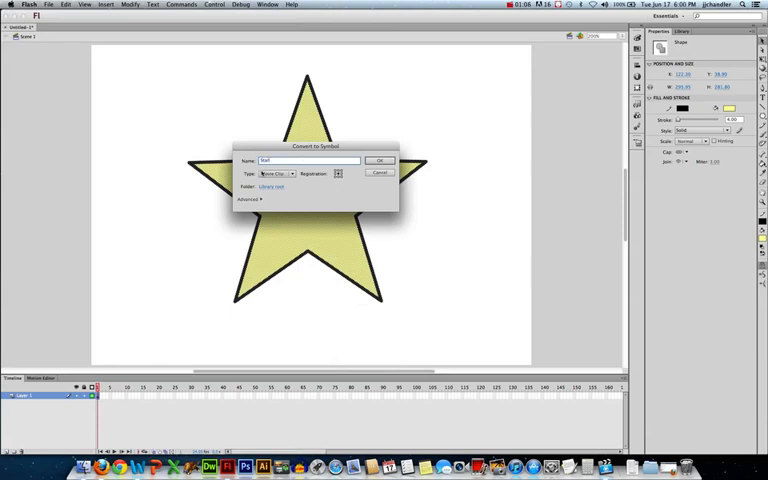
left_click(379, 160)
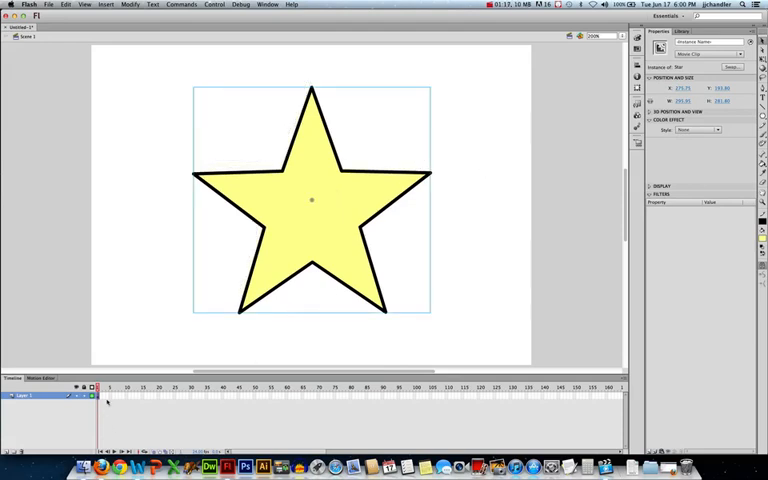
- Create a motion tween on Layer 1 so the Star spans about 100 frames
right_click(105, 397)
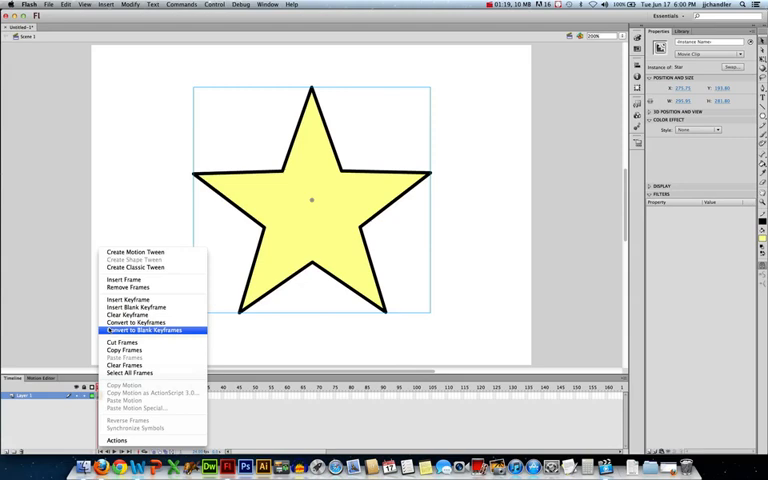
mouse_move(124, 252)
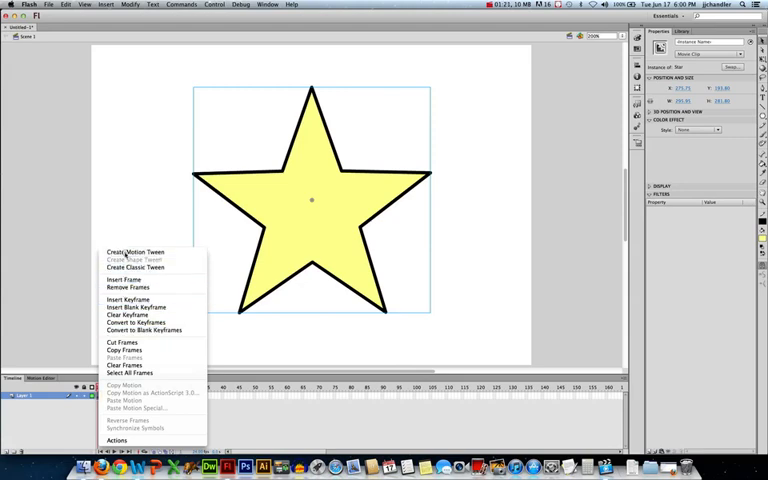
left_click(134, 251)
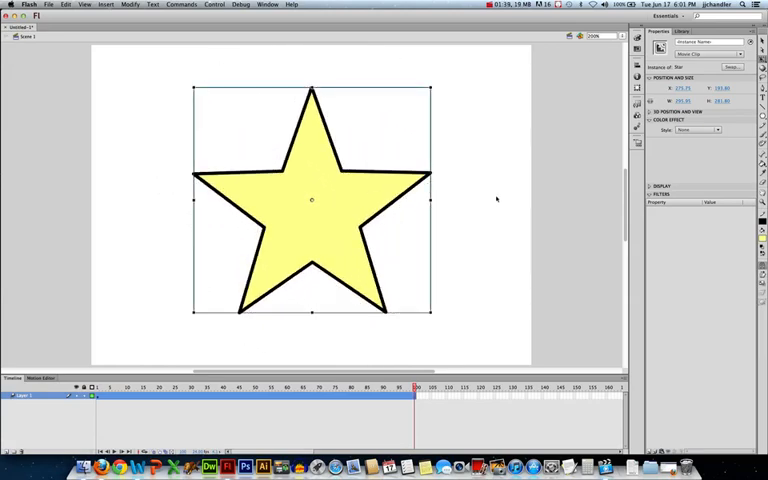
left_click(211, 4)
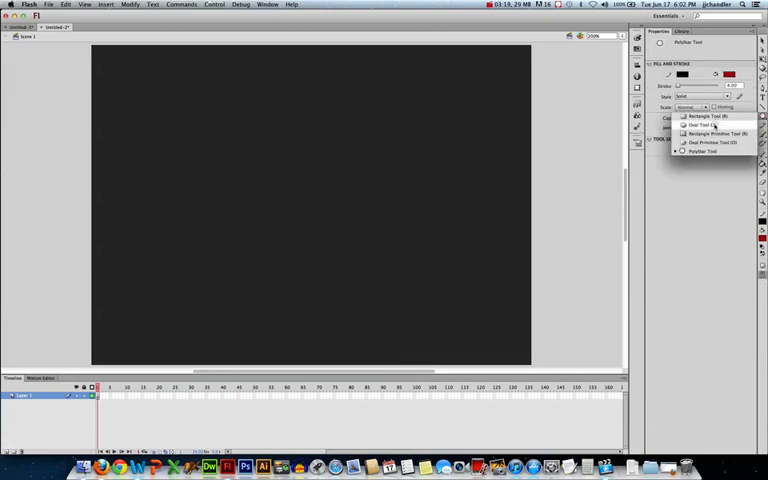
- Draw a red circle with a black outline at the centre of the dark stage
left_click(691, 125)
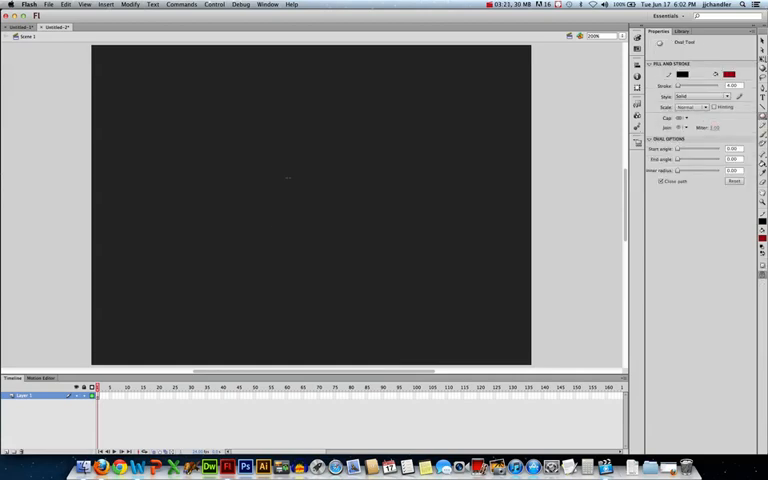
left_click_drag(289, 178, 365, 243)
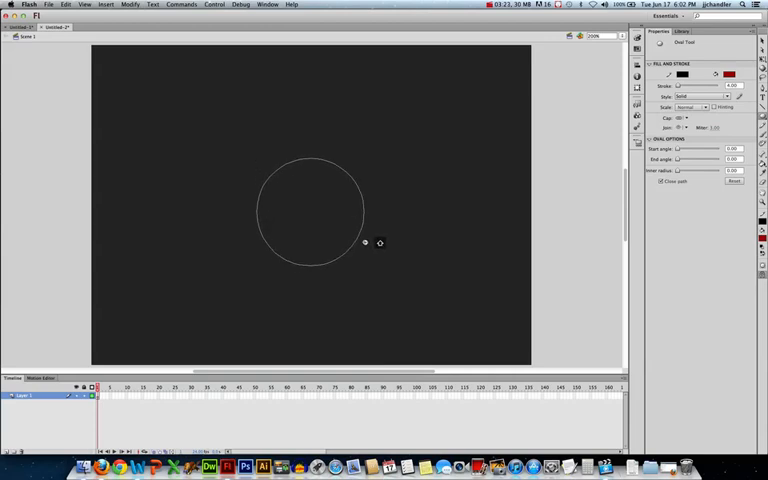
left_click(314, 212)
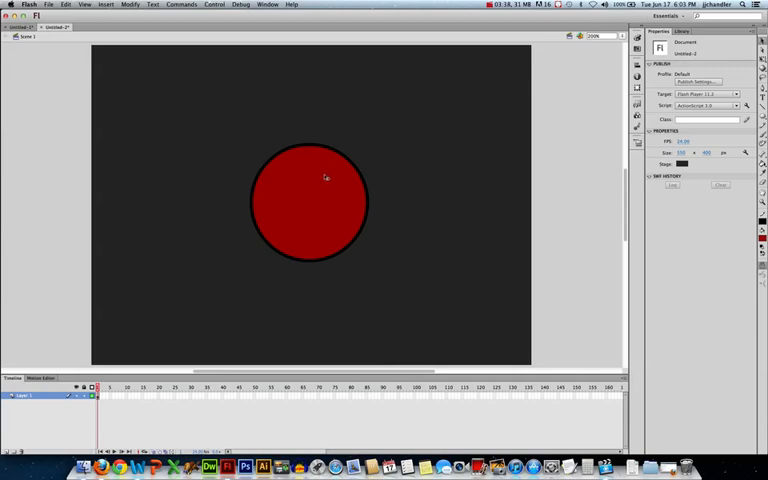
mouse_move(100, 353)
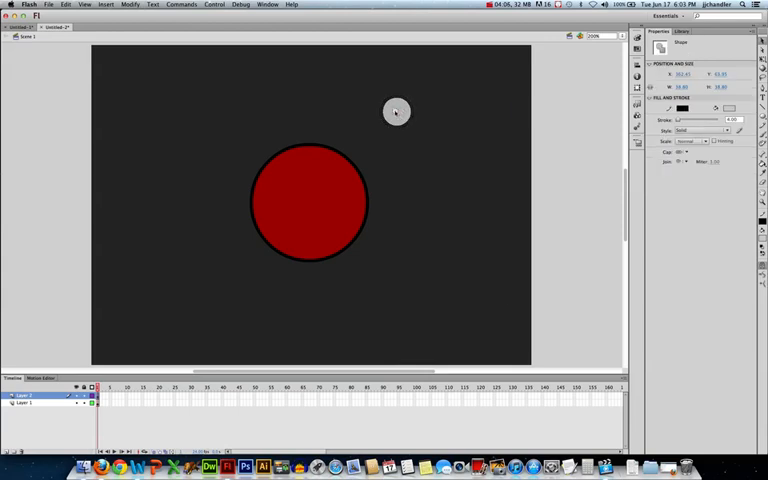
- Convert the small grey circle into a Movie Clip symbol called 'Moon'
right_click(395, 110)
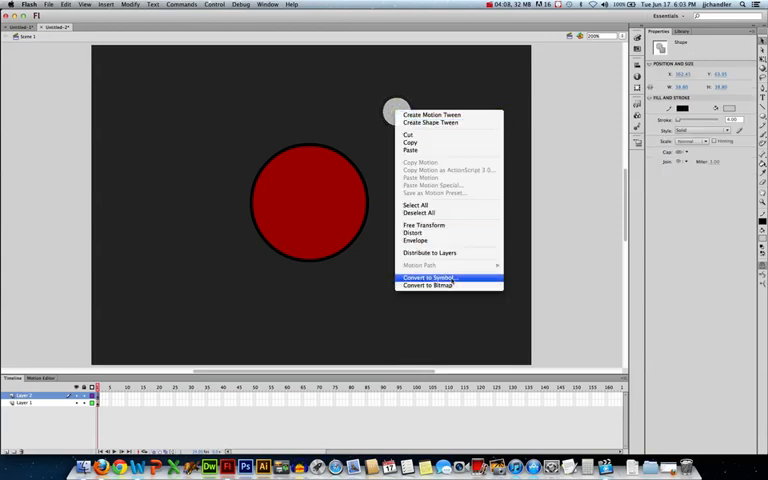
left_click(430, 277)
type("Moon")
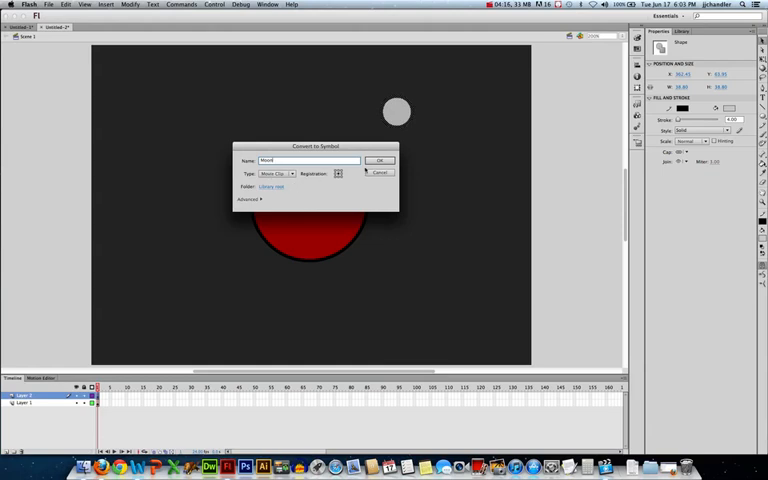
left_click(378, 160)
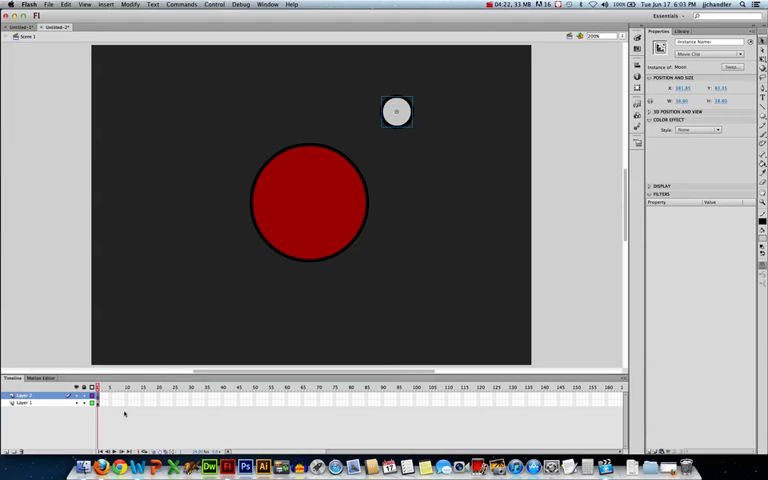
- Create a motion tween on Layer 2's first frame, extending it to frame 100
right_click(110, 397)
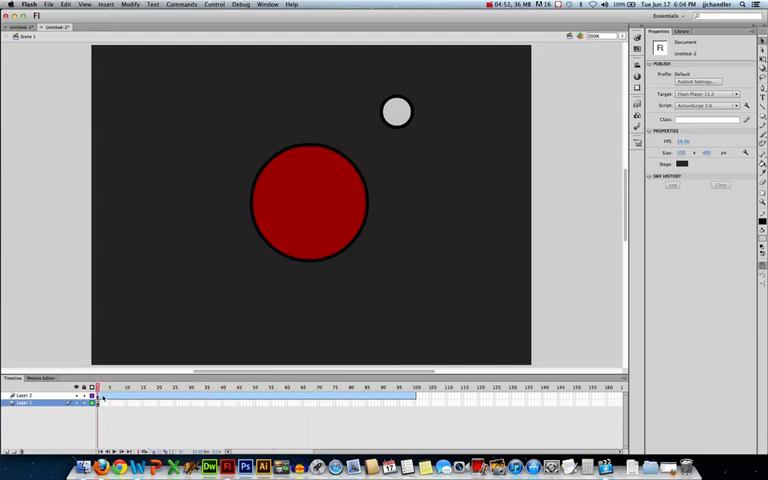
- Insert frames on Layer 1 up to frame 100 to keep the red planet visible
left_click(152, 387)
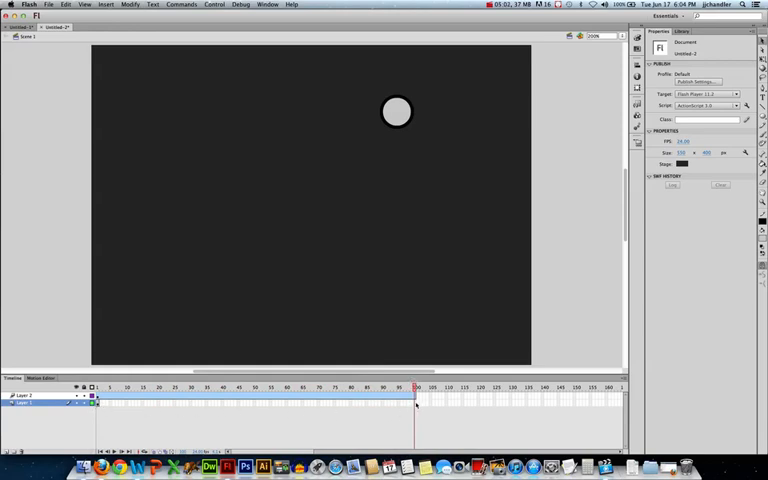
right_click(415, 391)
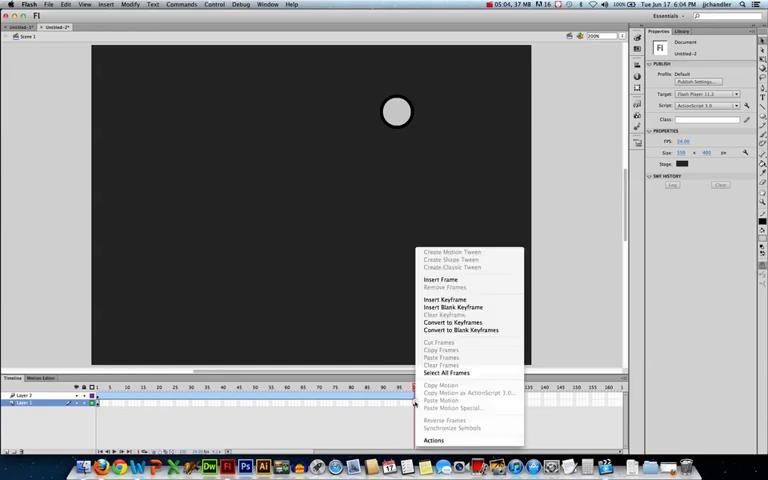
mouse_move(440, 280)
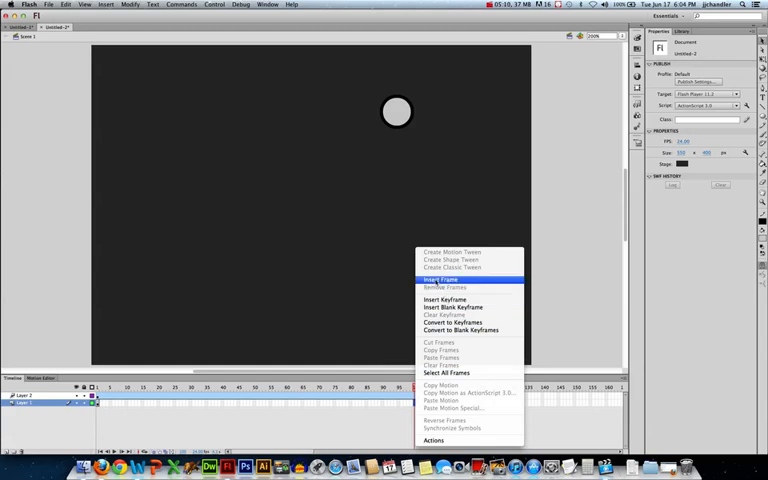
left_click(439, 280)
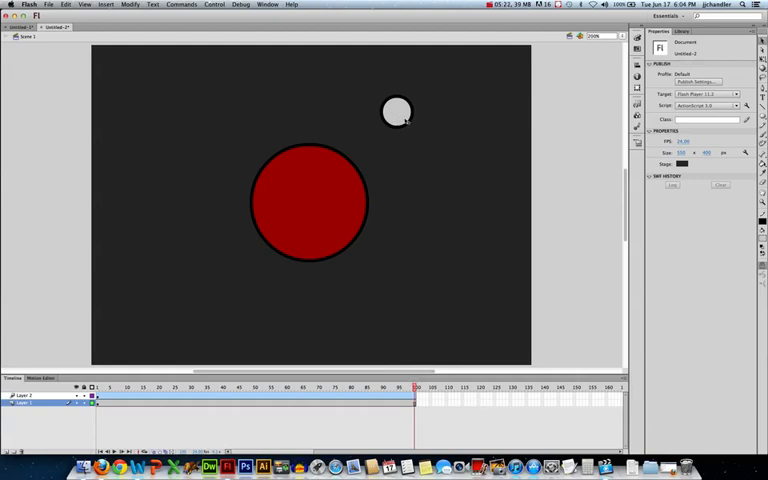
mouse_move(440, 163)
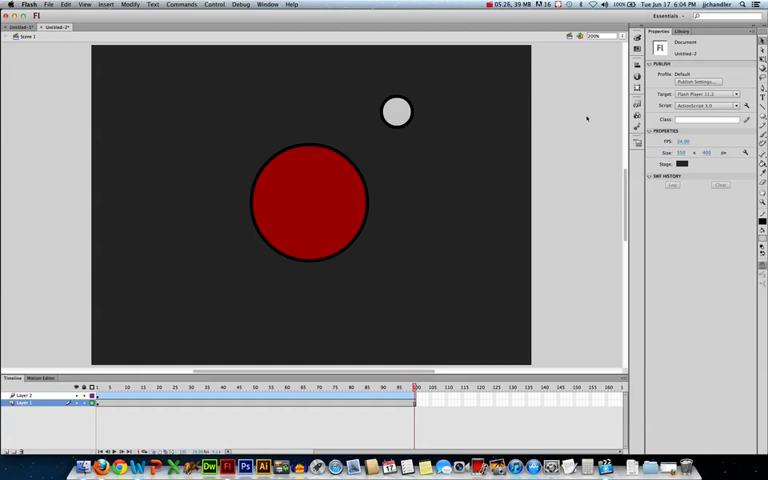
mouse_move(435, 113)
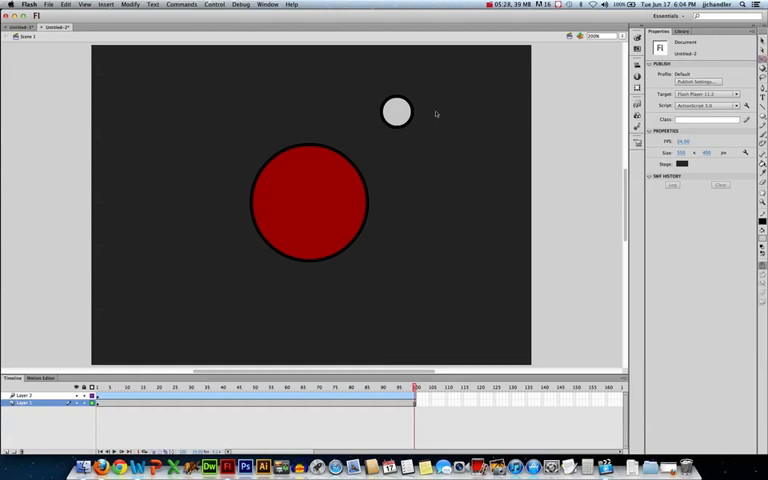
- Select the Moon instance with the Free Transform Tool
left_click(397, 112)
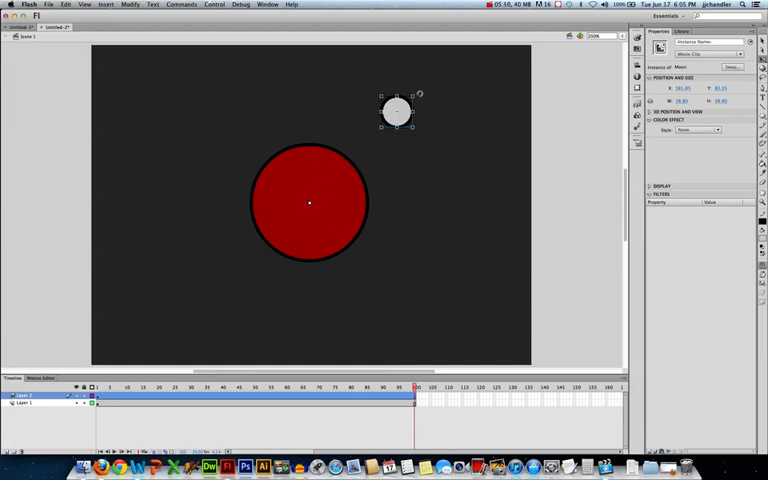
- Rotate the moon a full turn around the planet at frame 100, then test the movie
left_click_drag(396, 112, 438, 222)
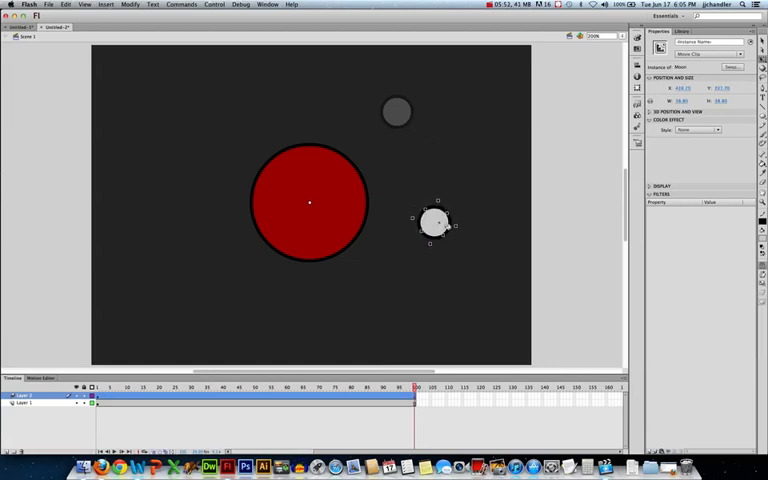
left_click_drag(438, 225, 428, 232)
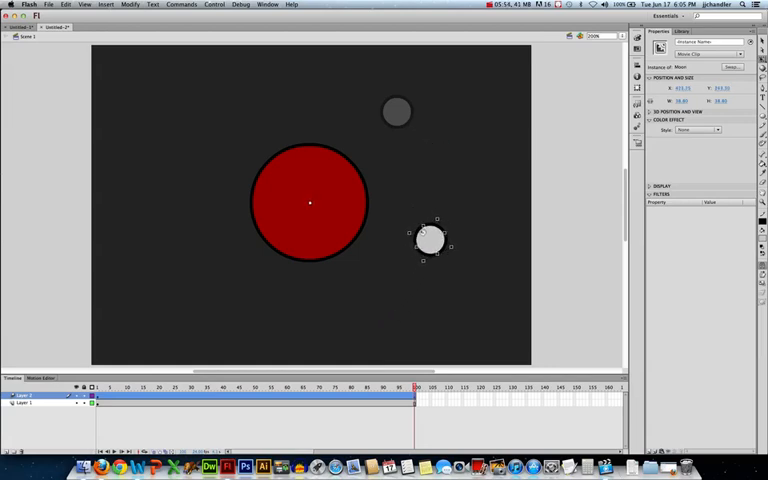
left_click_drag(425, 233, 396, 110)
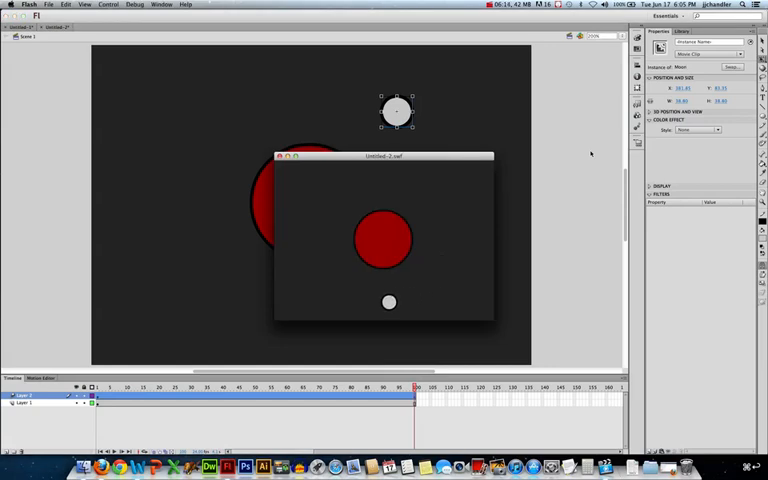
left_click_drag(388, 302, 370, 178)
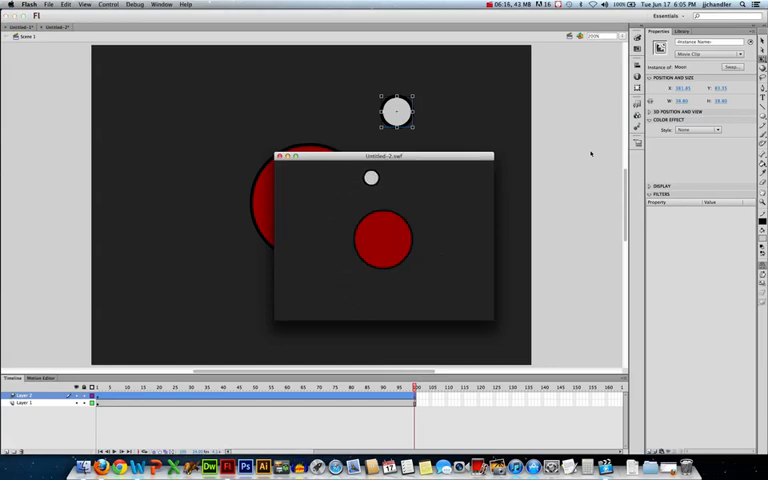